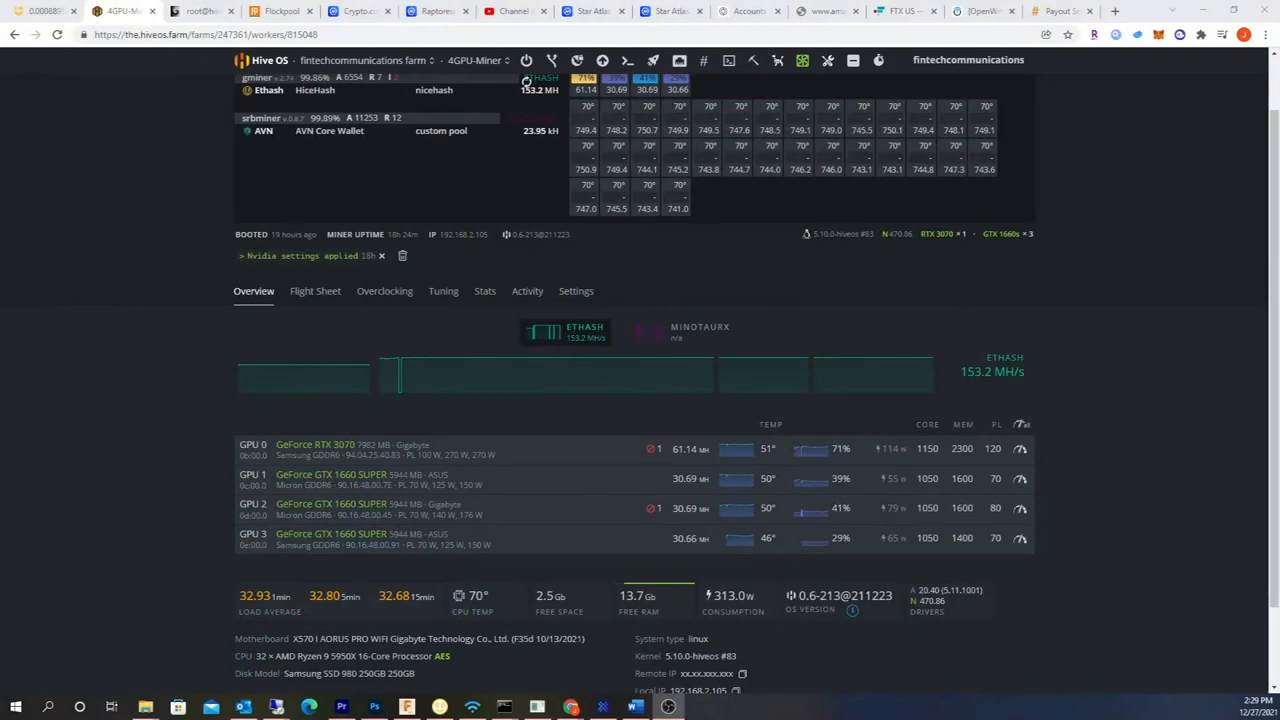
mouse_move(1113, 495)
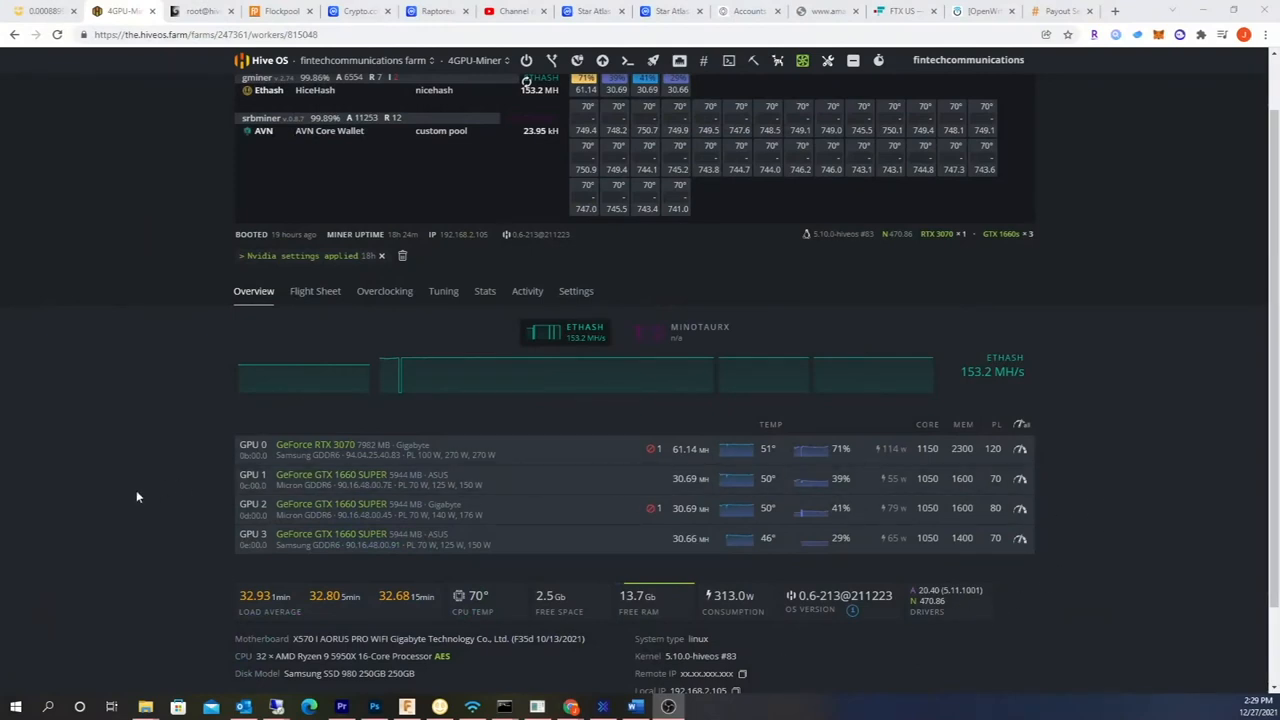
mouse_move(280, 498)
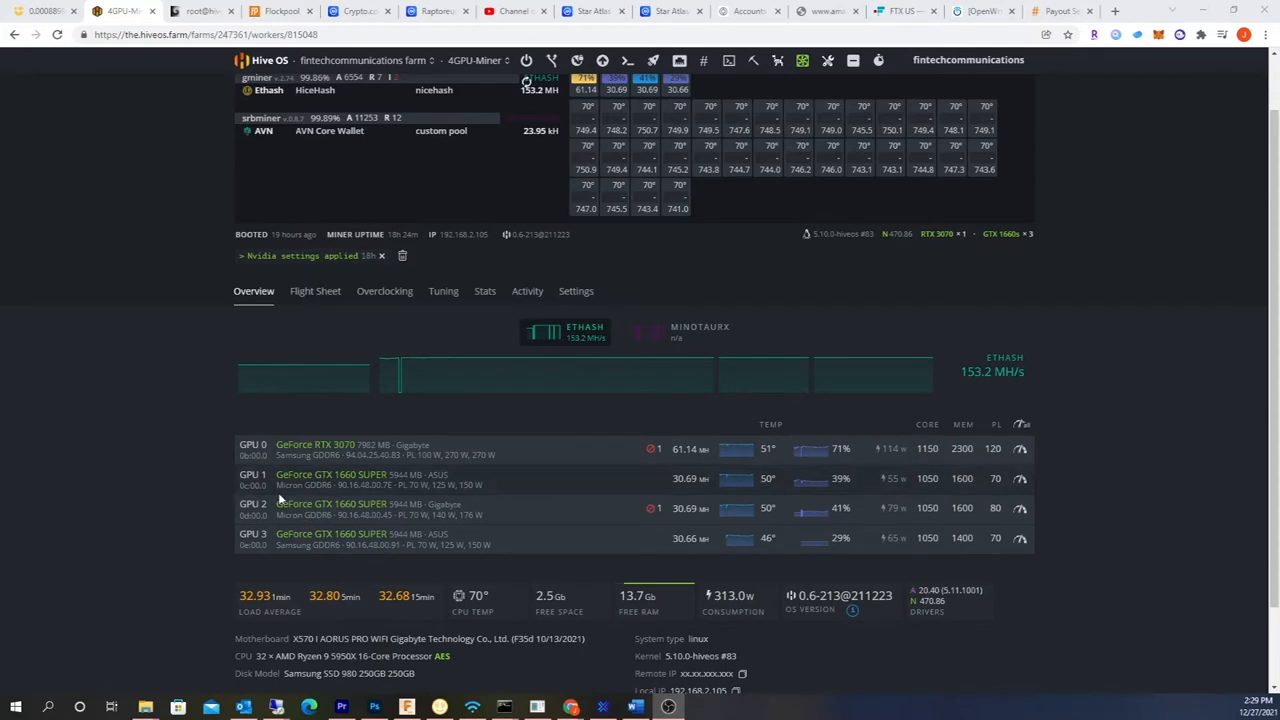
mouse_move(281, 499)
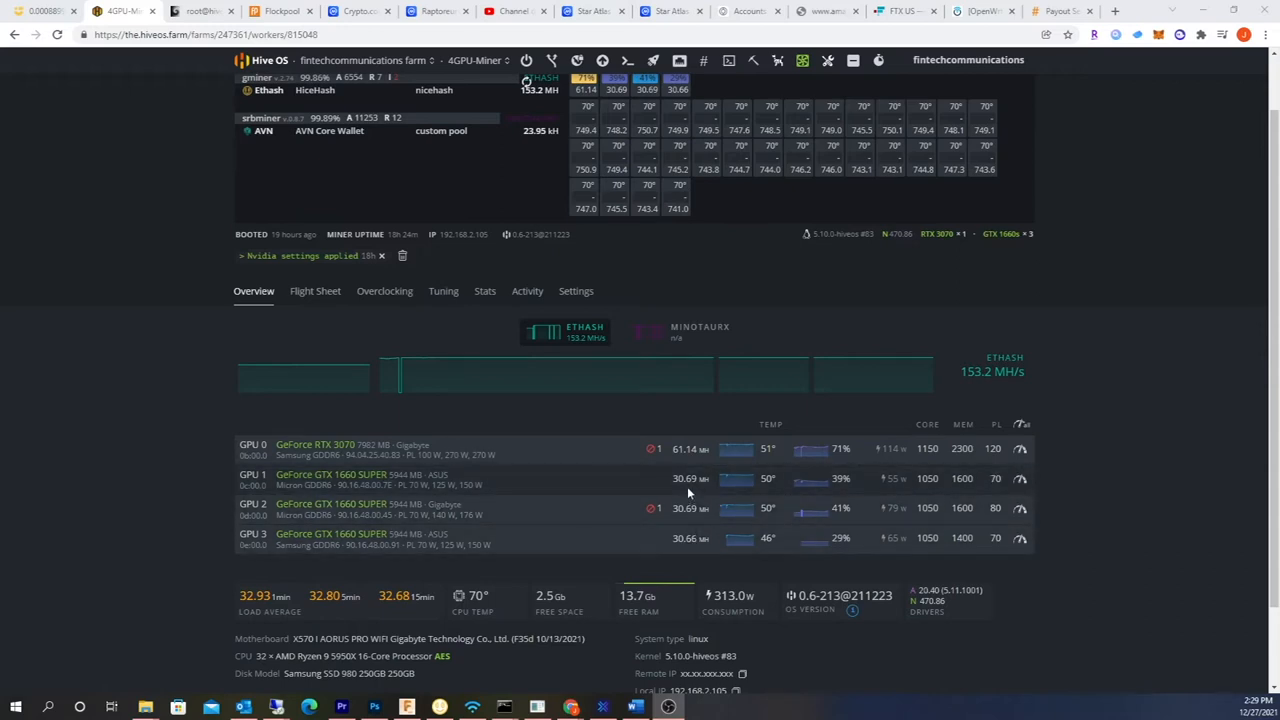
mouse_move(673, 555)
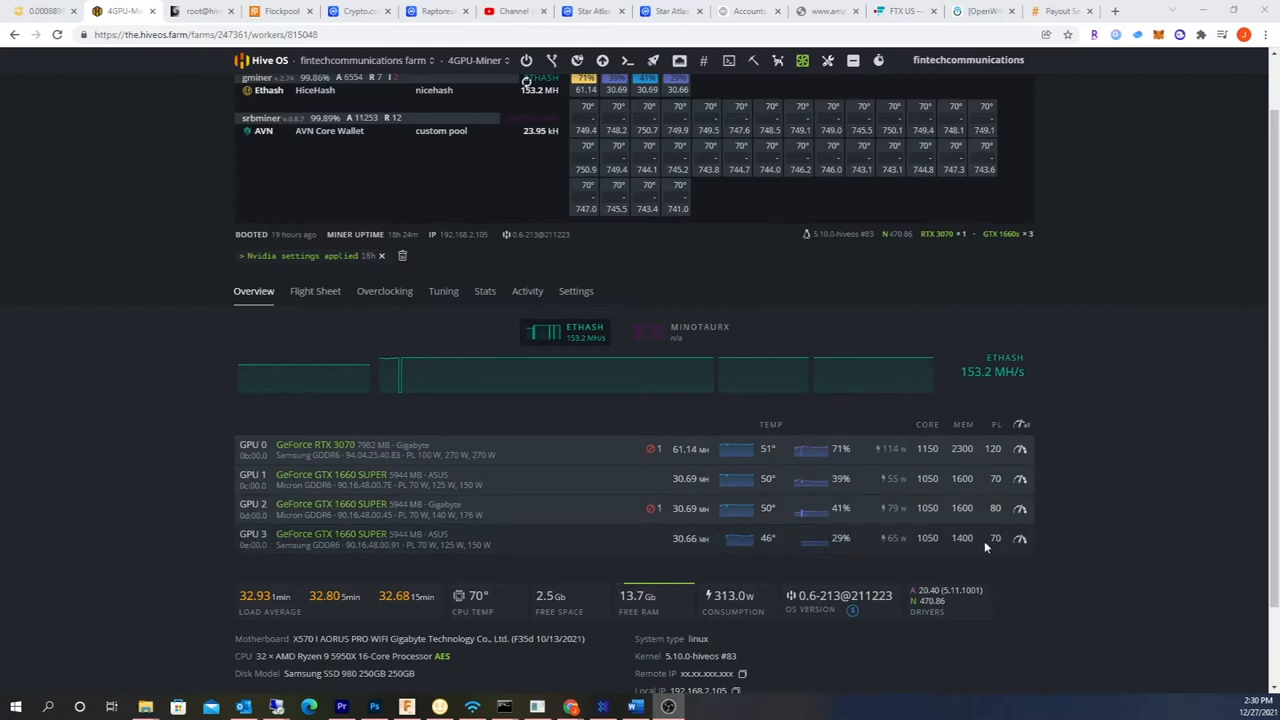
mouse_move(988, 477)
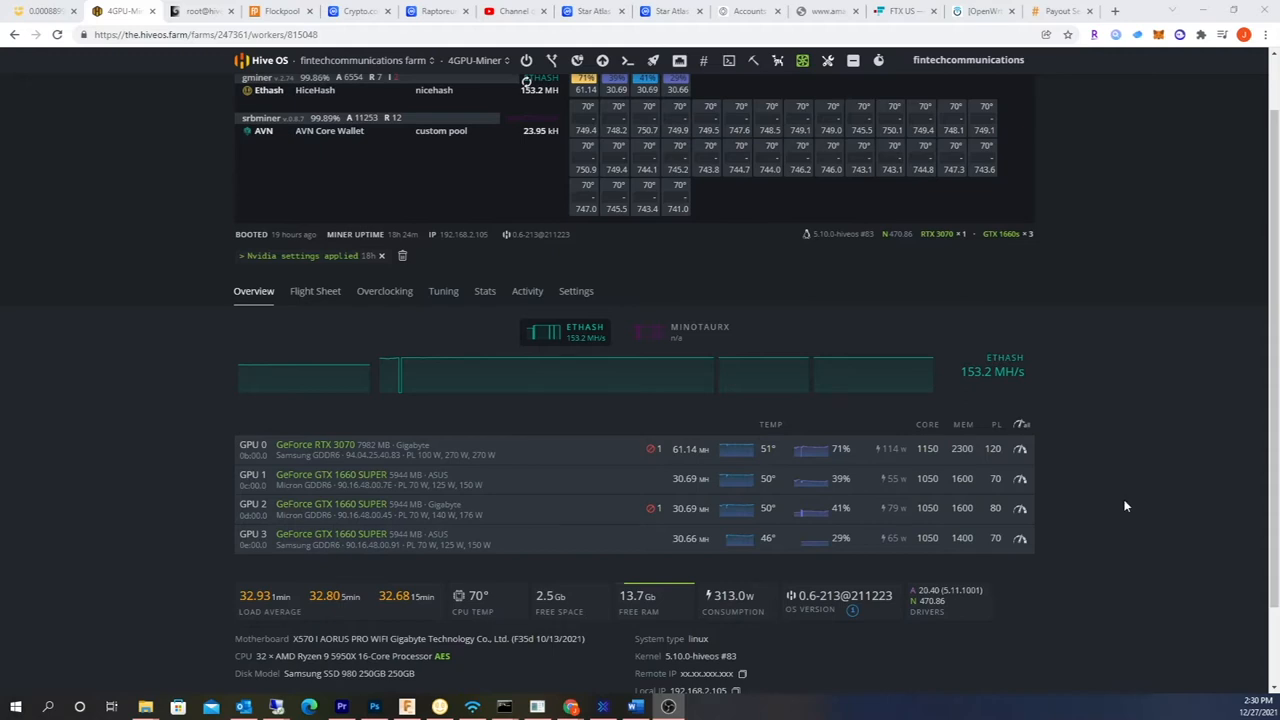
mouse_move(1115, 513)
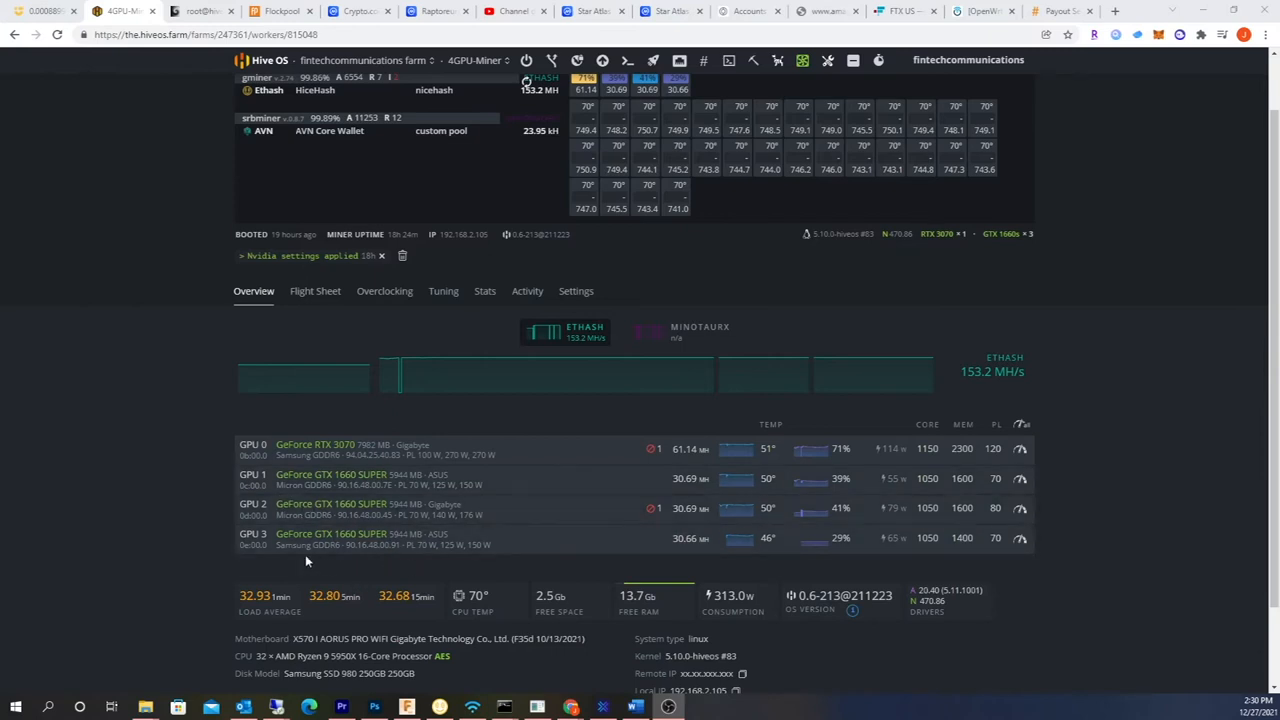
mouse_move(1010, 553)
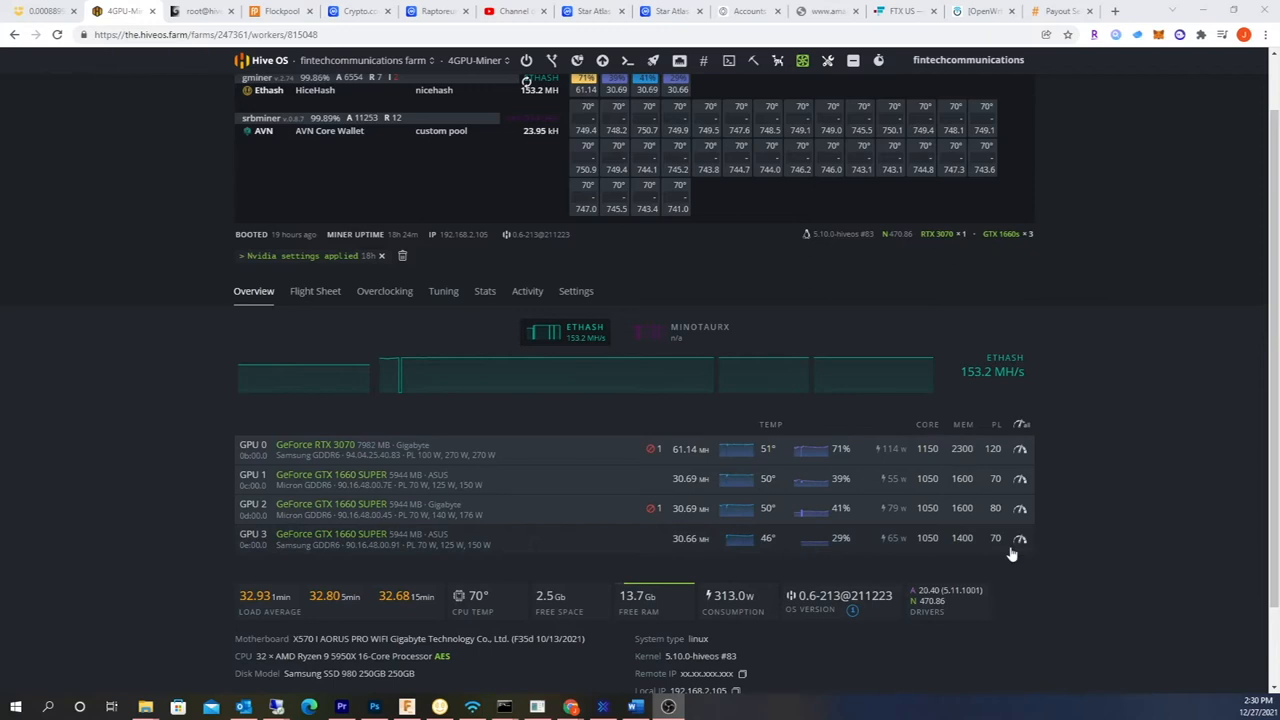
mouse_move(601, 560)
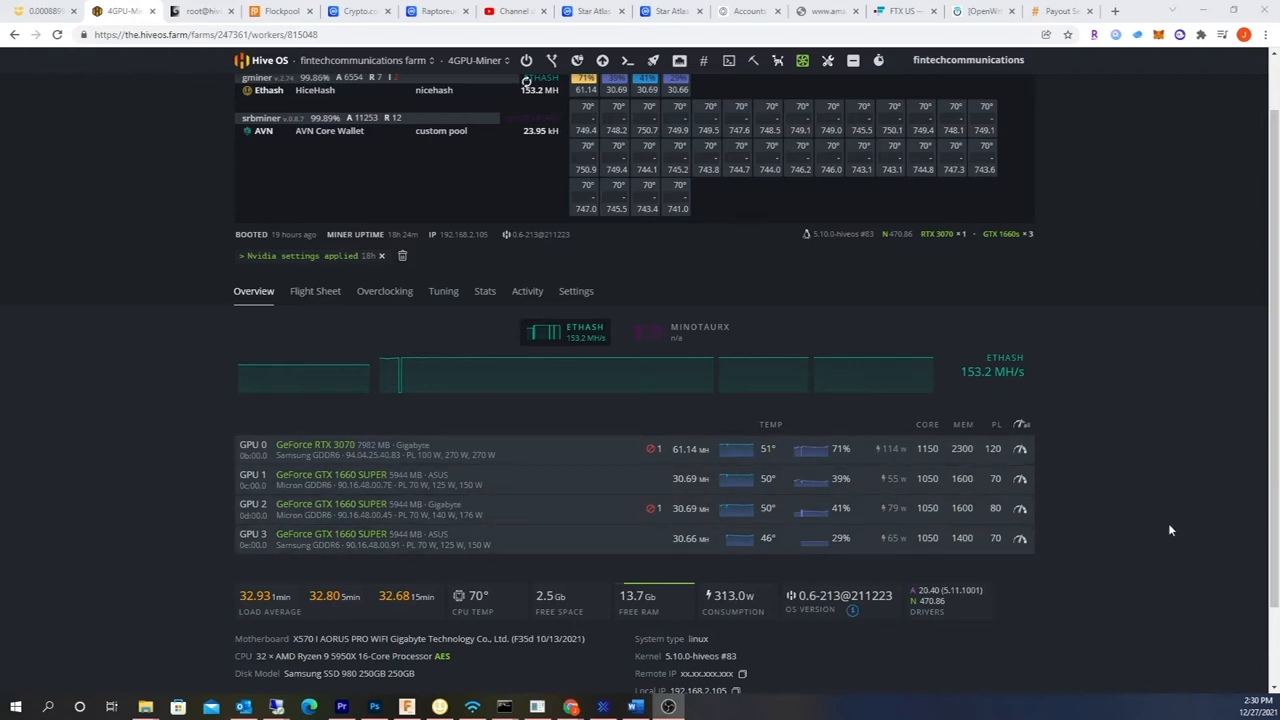
mouse_move(1138, 538)
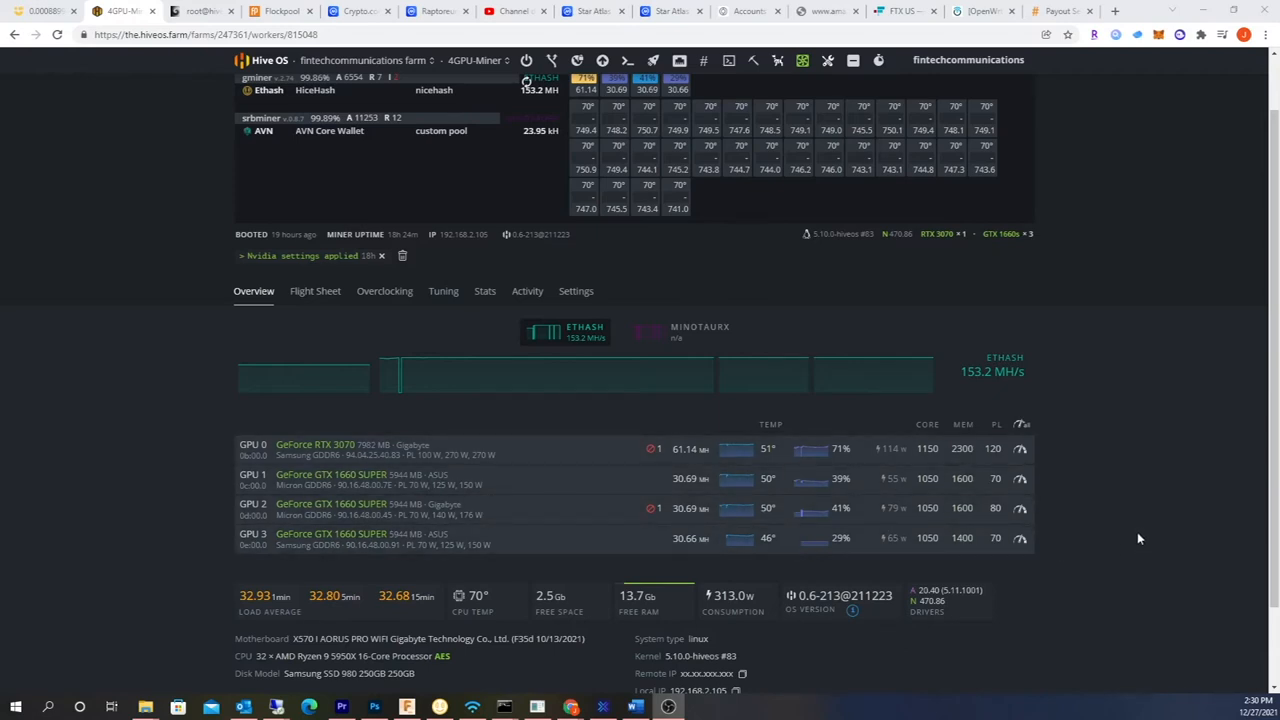
mouse_move(1076, 521)
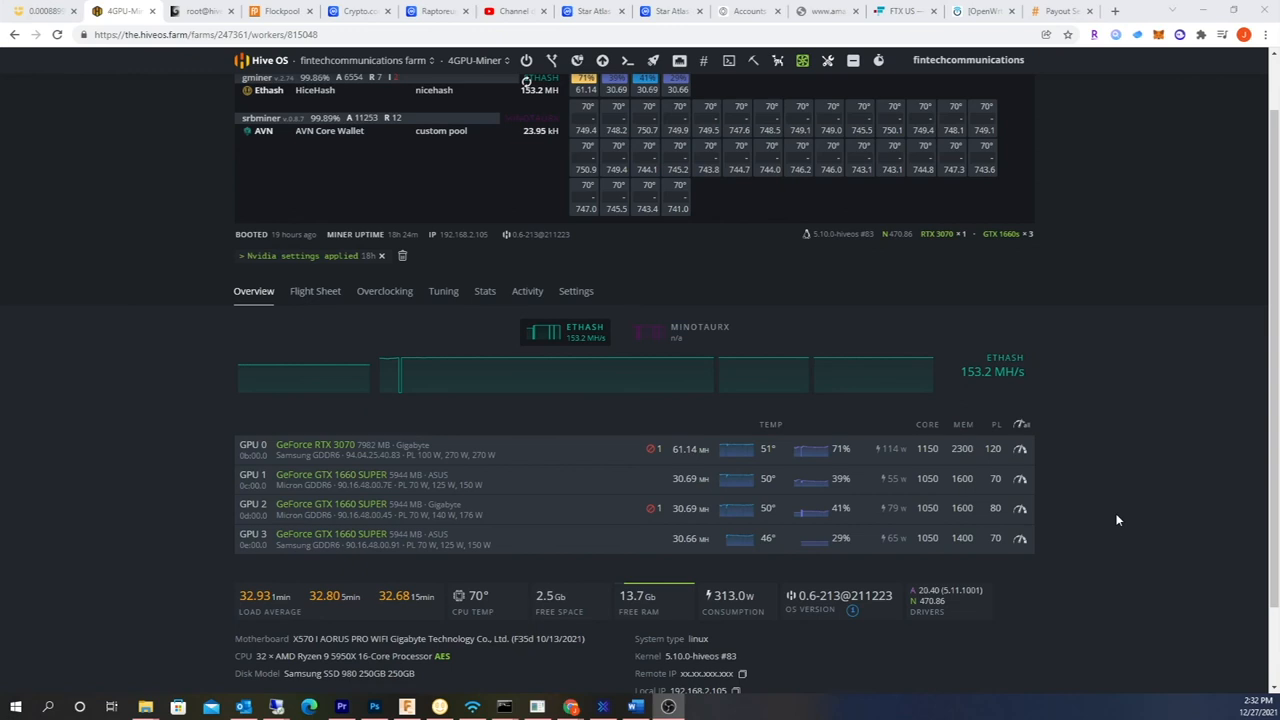
mouse_move(1125, 484)
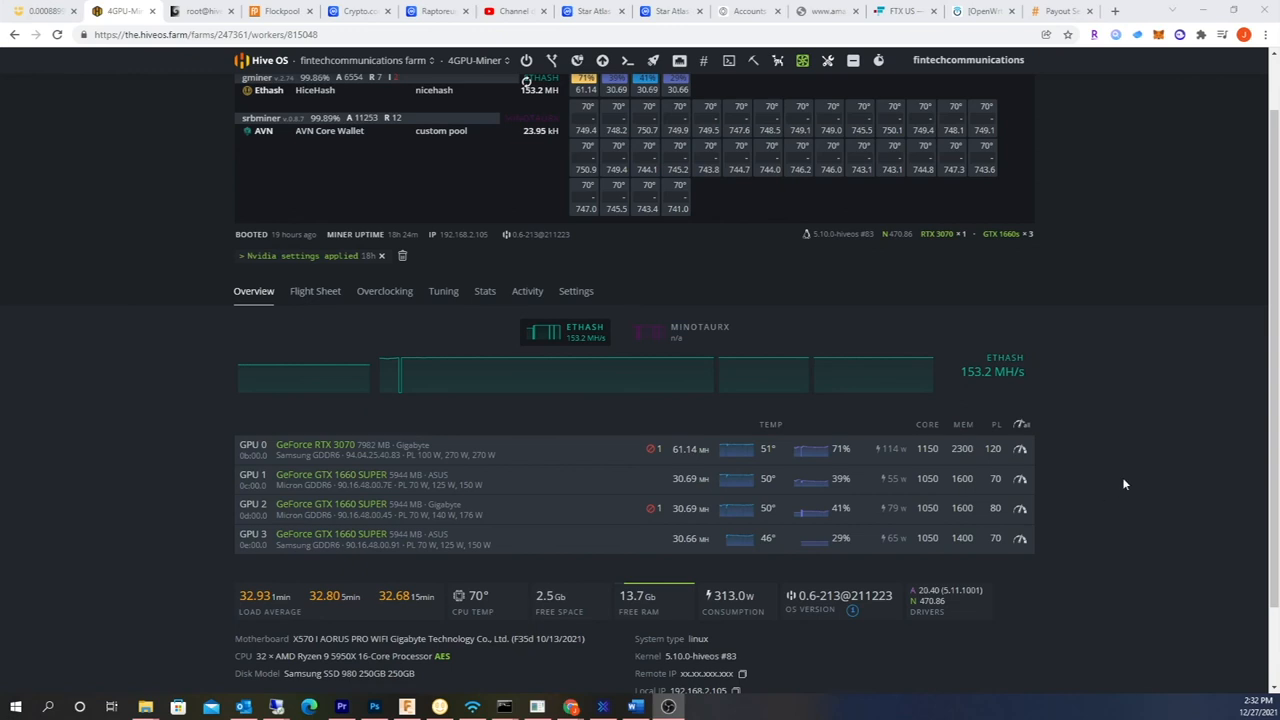